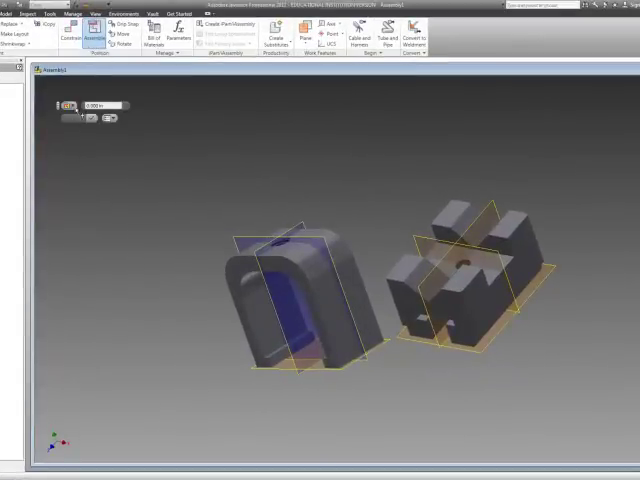
- Bring the U-shaped part onto the V-block base so the two components overlap
left_click(68, 104)
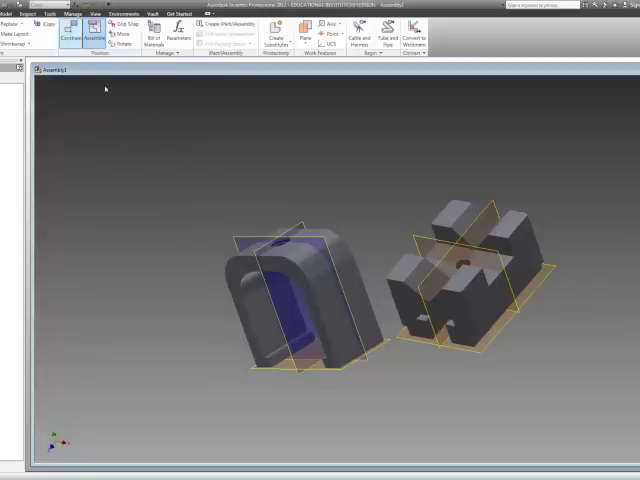
left_click(76, 30)
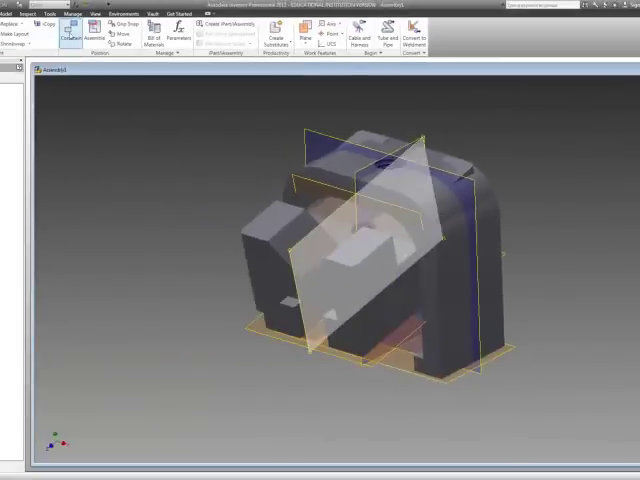
- Constrain the centre work planes of both parts so the U-shaped part is centred on the base
left_click(76, 30)
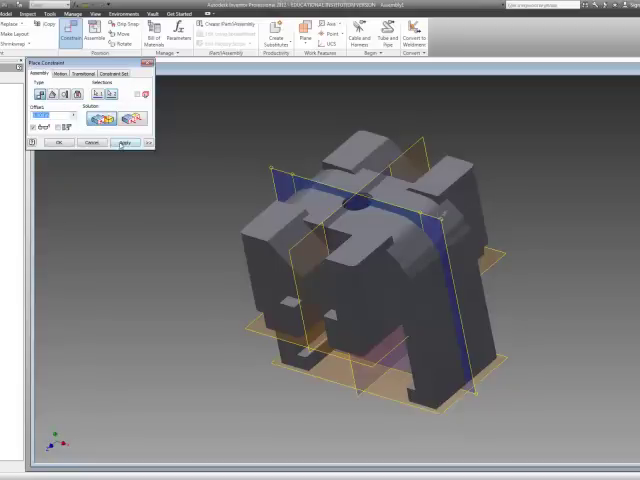
left_click(124, 142)
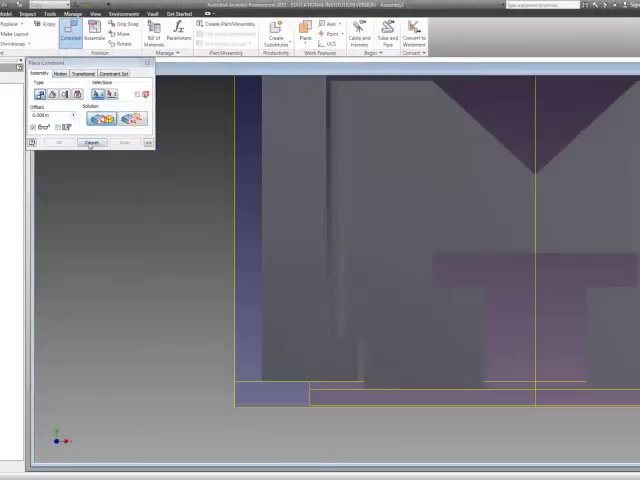
- Mate the U-shaped part's bottom face to the base top face so it rests on the V-block
left_click(92, 142)
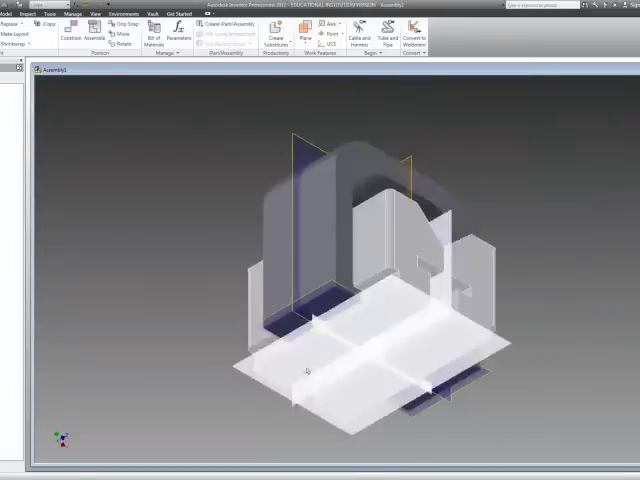
- Apply a final constraint, close the assembly and start the New File dialog
left_click(76, 32)
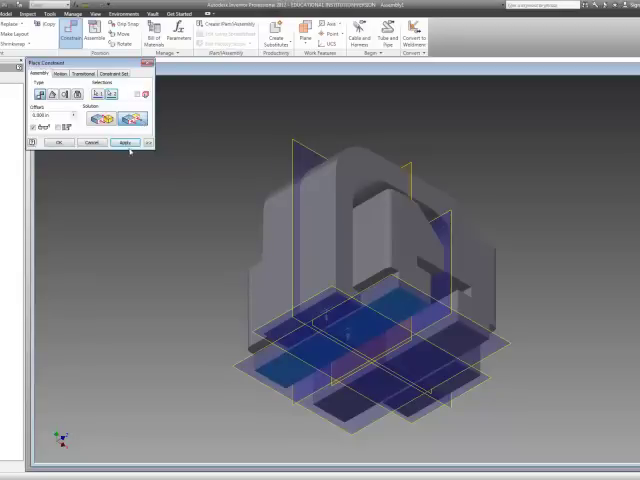
left_click(124, 142)
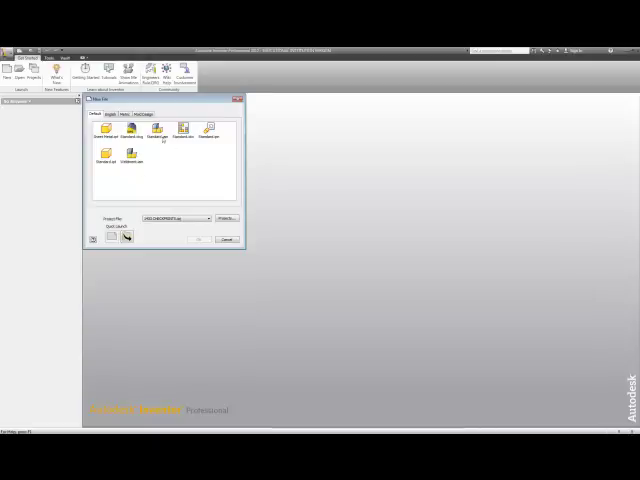
left_click(156, 132)
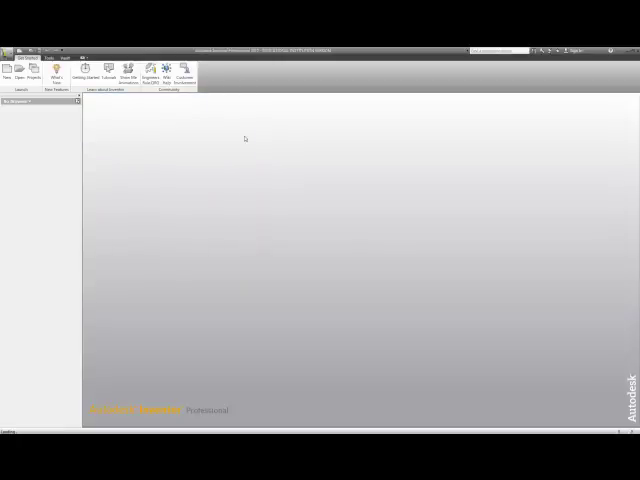
mouse_move(304, 182)
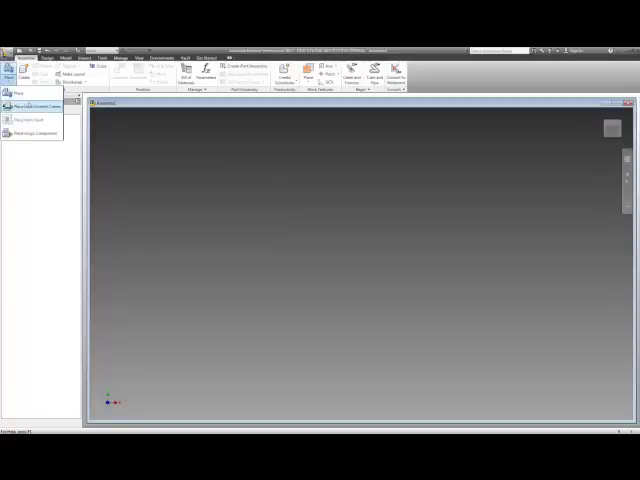
mouse_move(30, 104)
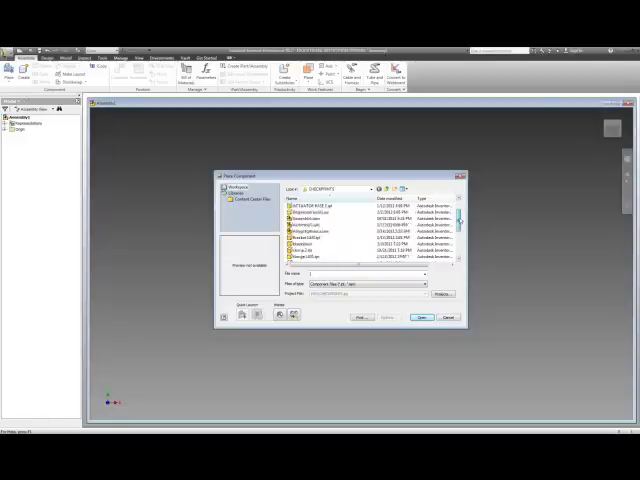
- Choose the V-clamp base part file in Place Component and set it into the assembly
scroll("down", 3)
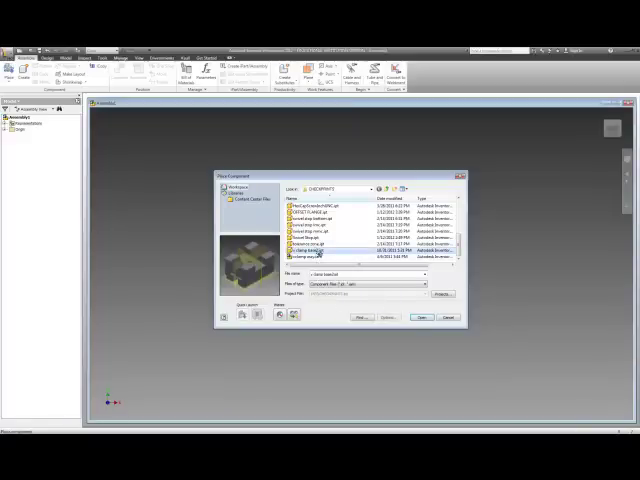
left_click(418, 316)
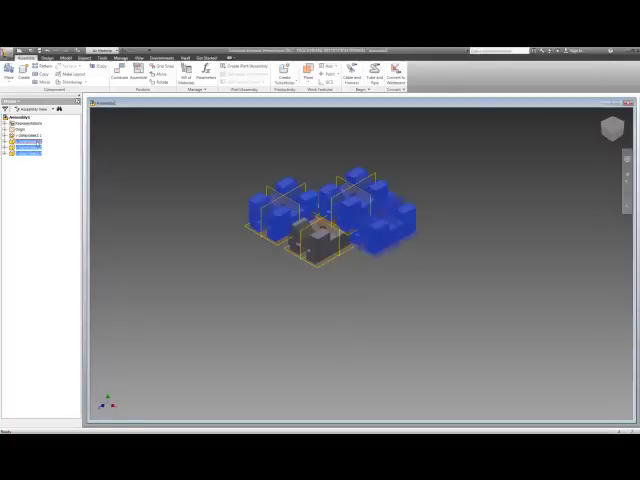
- End component placement so only the single base part remains in the assembly
right_click(30, 140)
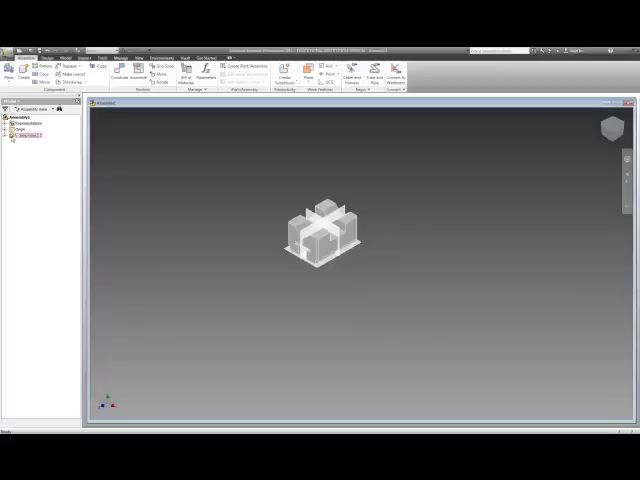
- Insert the second U-shaped part beside the base, separate from it
left_click(10, 130)
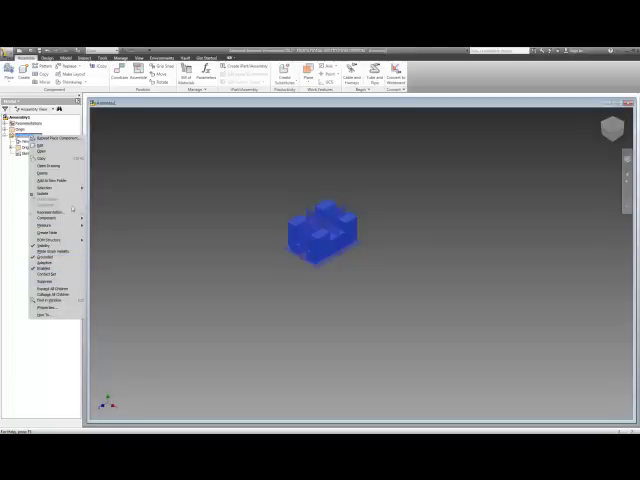
left_click(50, 216)
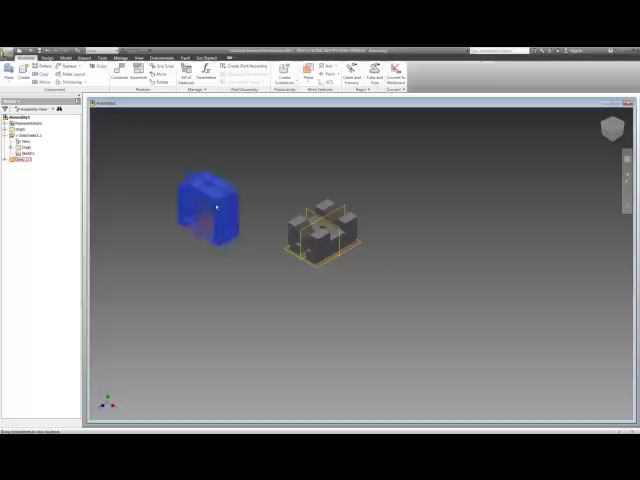
- Drag the ungrounded second part to a new spot while the grounded base stays put
left_click_drag(204, 204, 378, 316)
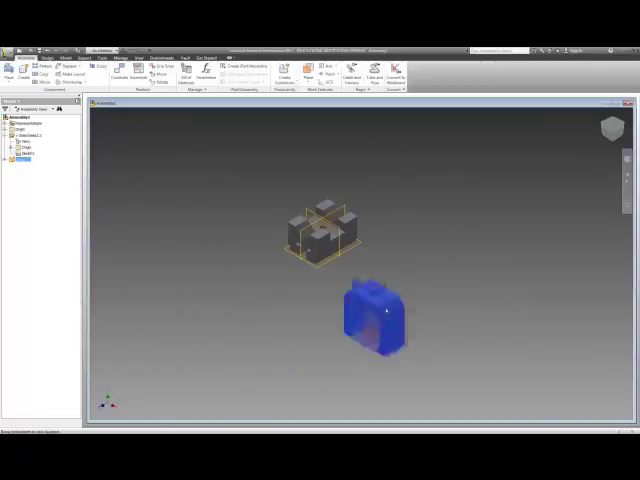